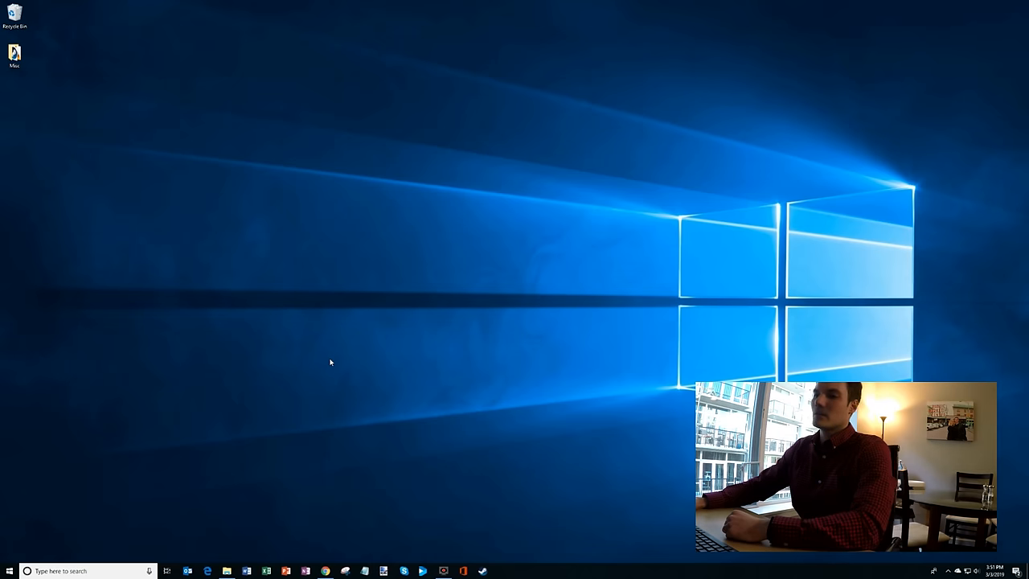
# Reach the OBS Project website showing the OBS Studio download options.
pyautogui.rightClick(321, 569)
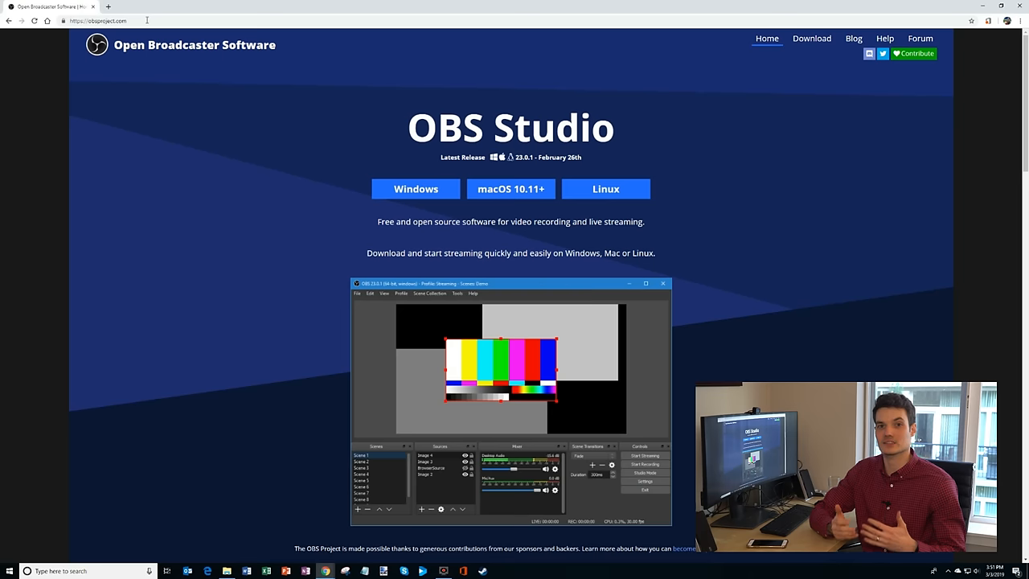
pyautogui.moveTo(408, 189)
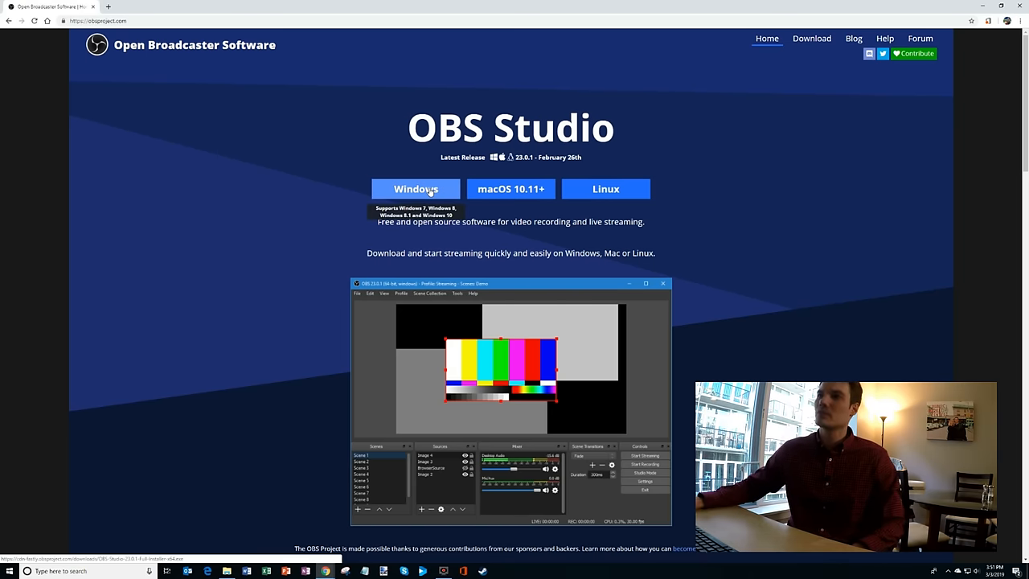
pyautogui.click(415, 190)
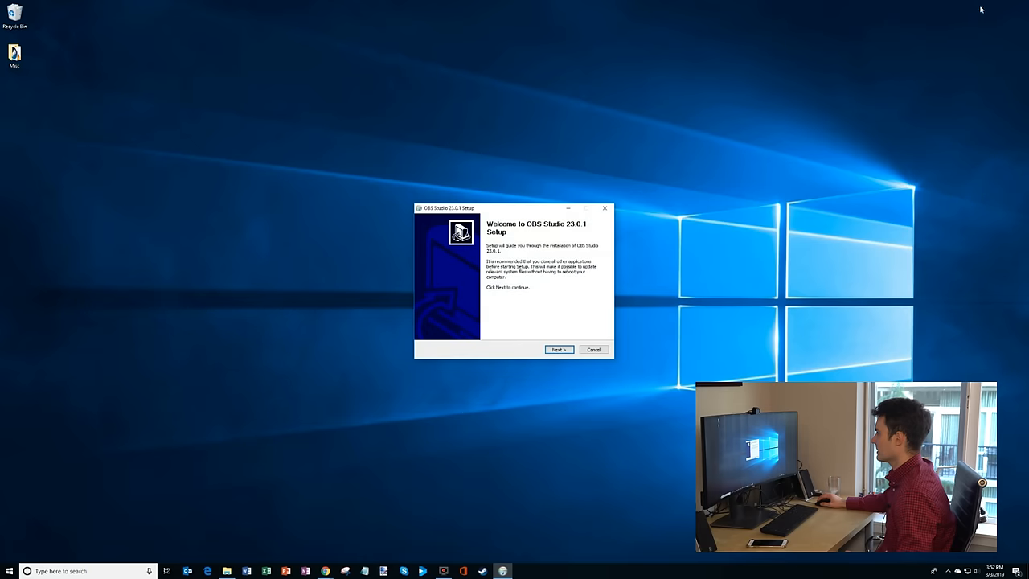
# Accept the license, keep the default install folder and components, and install OBS Studio 23.0.1.
pyautogui.click(559, 349)
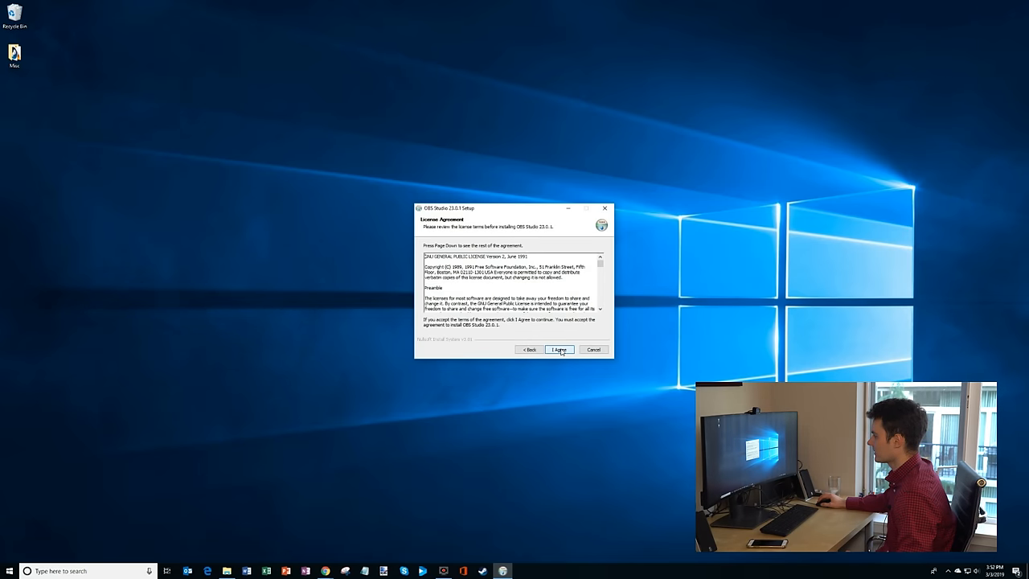
pyautogui.click(559, 349)
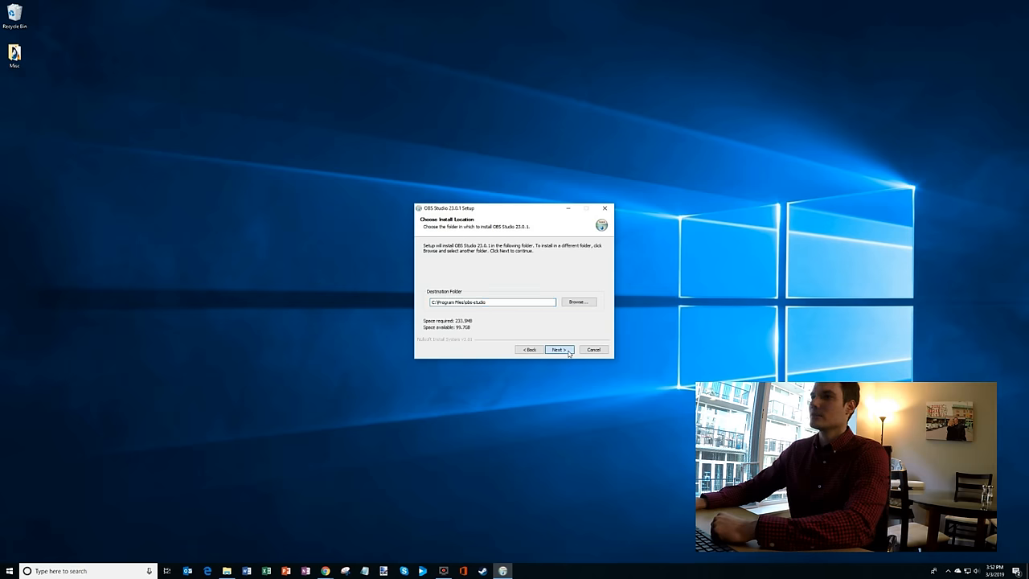
pyautogui.click(559, 350)
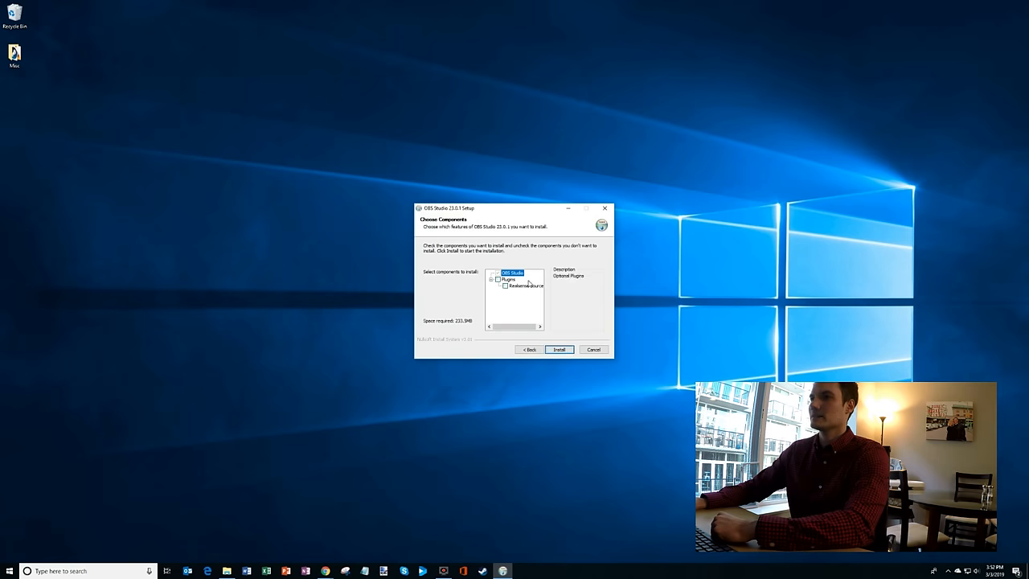
pyautogui.click(559, 349)
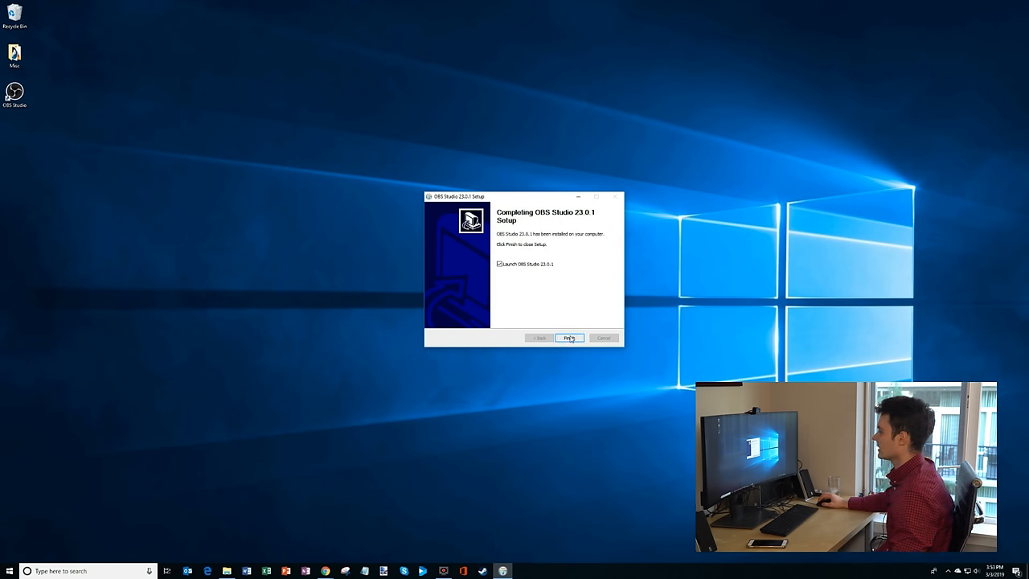
# Finish setup with 'Launch OBS Studio' checked so OBS opens on its empty default scene.
pyautogui.click(569, 338)
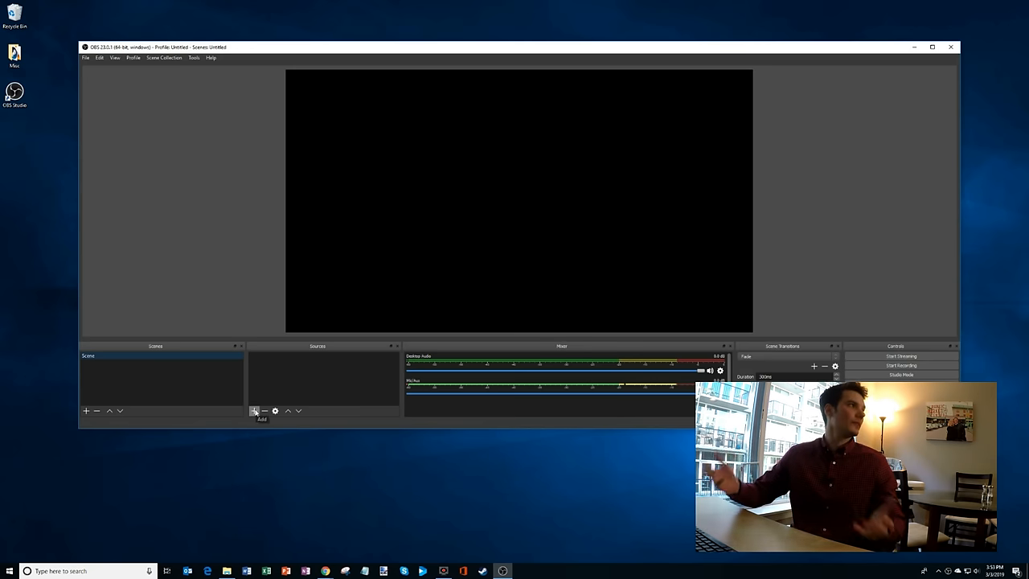
# Add a Display Capture source with its default name and properties so the desktop shows in the preview.
pyautogui.click(255, 411)
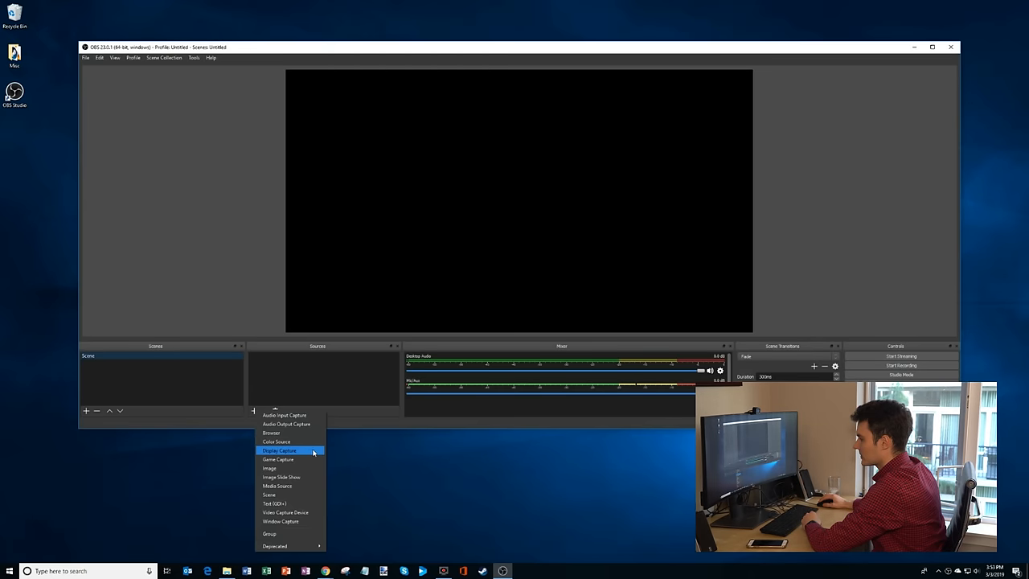
pyautogui.moveTo(296, 450)
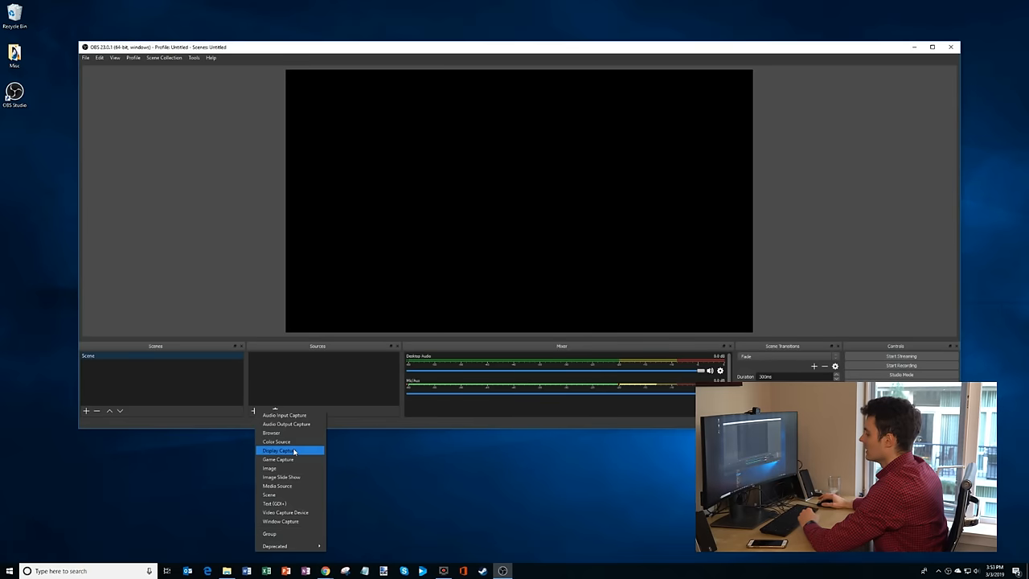
pyautogui.click(281, 450)
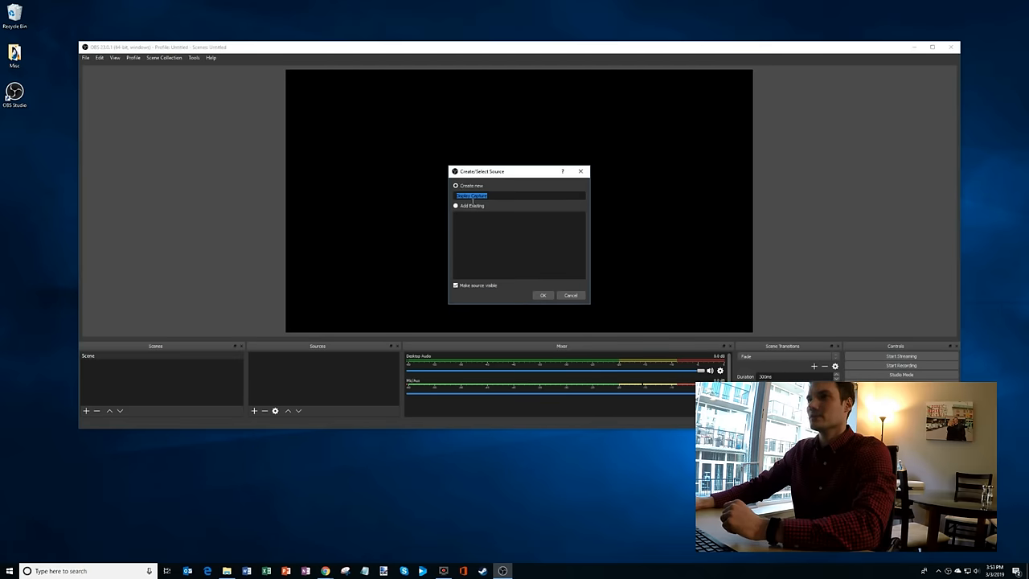
pyautogui.click(542, 296)
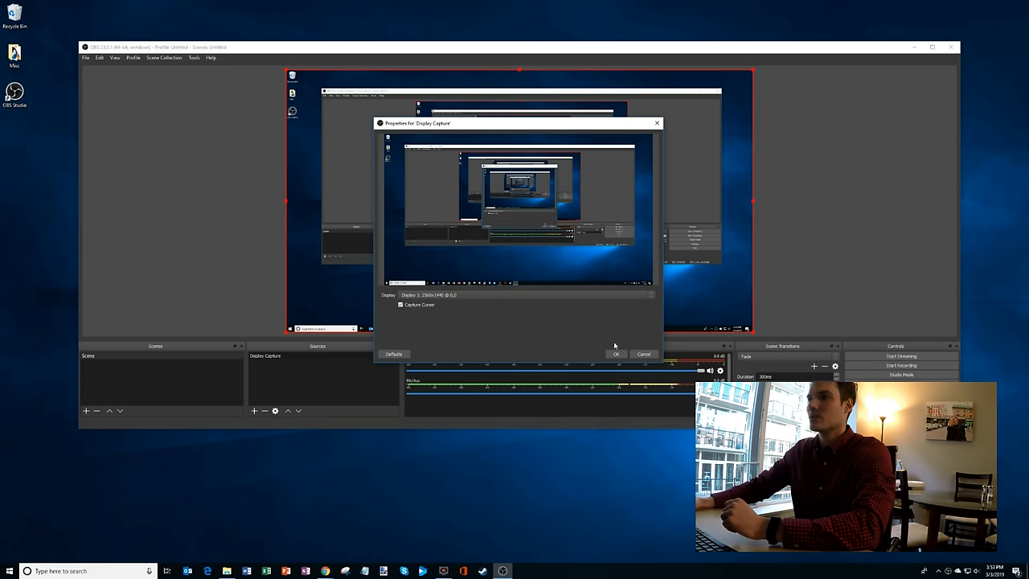
pyautogui.click(616, 354)
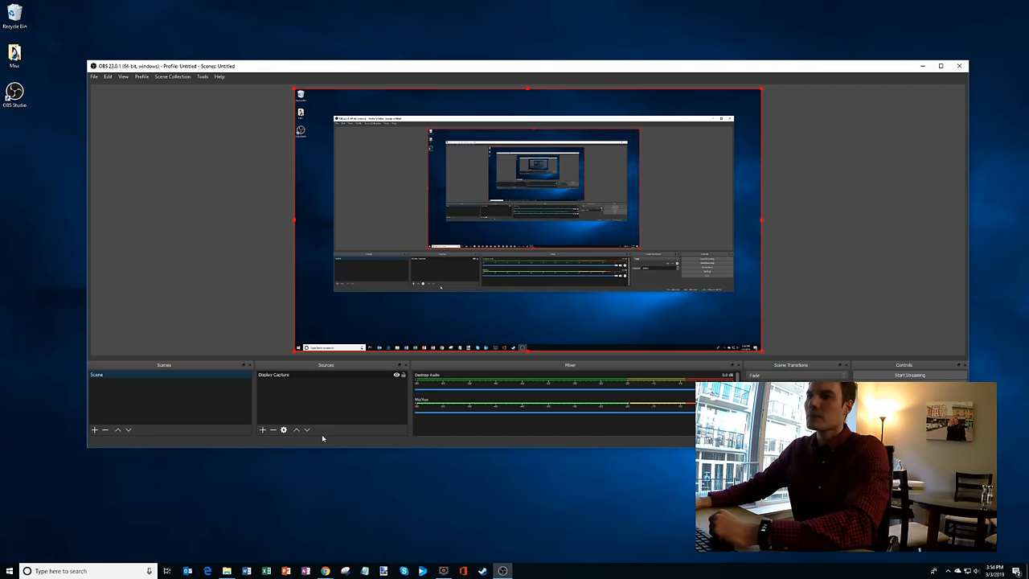
# Add a Video Capture Device source using the webcam with default settings, overlaying the desktop capture.
pyautogui.click(262, 429)
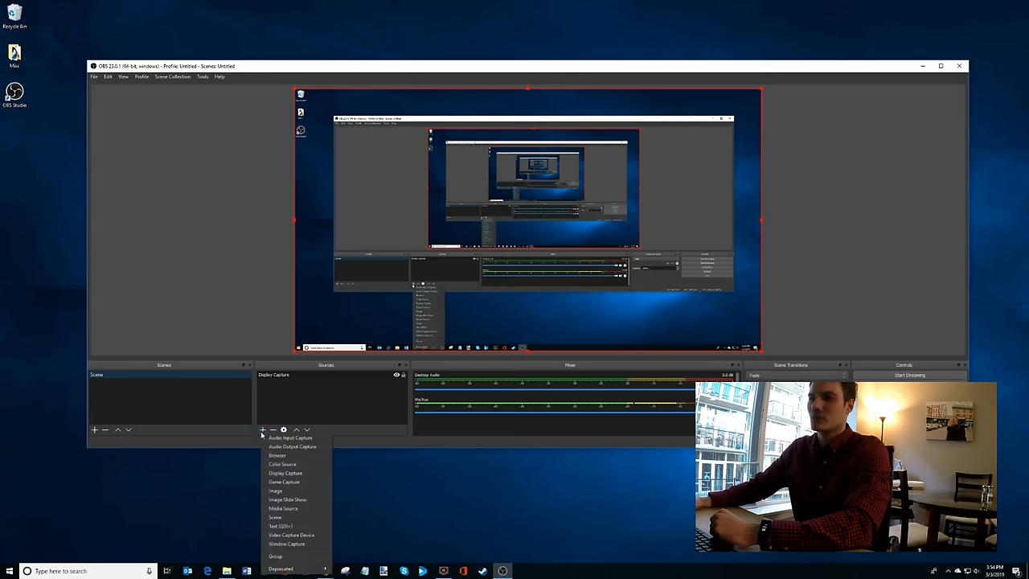
pyautogui.moveTo(278, 527)
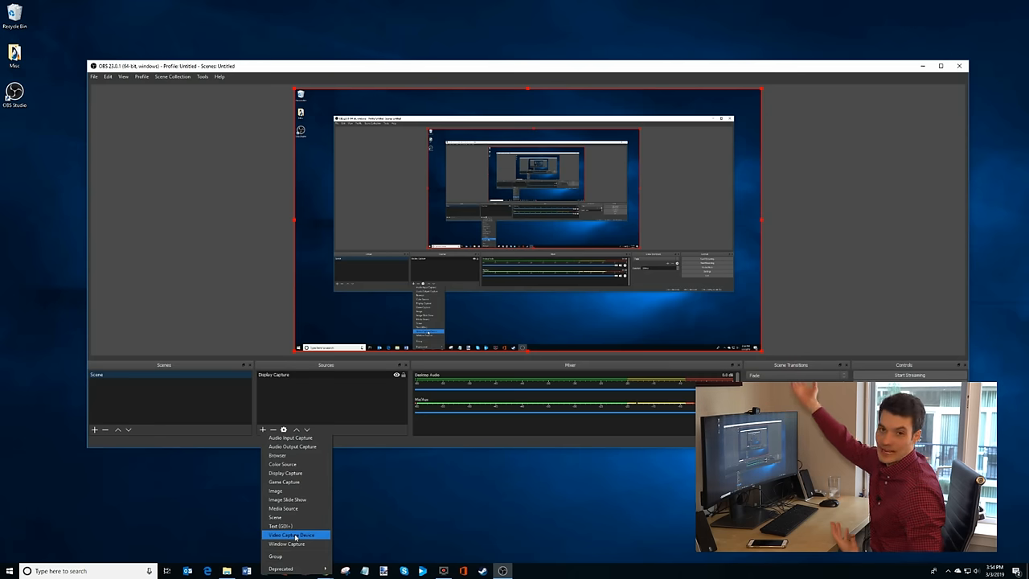
pyautogui.click(292, 533)
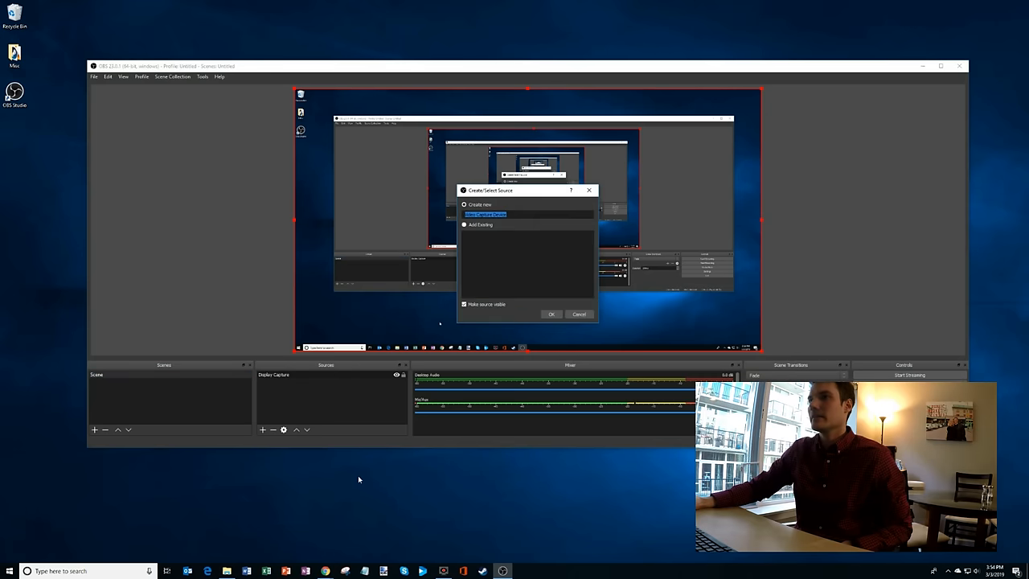
pyautogui.click(550, 314)
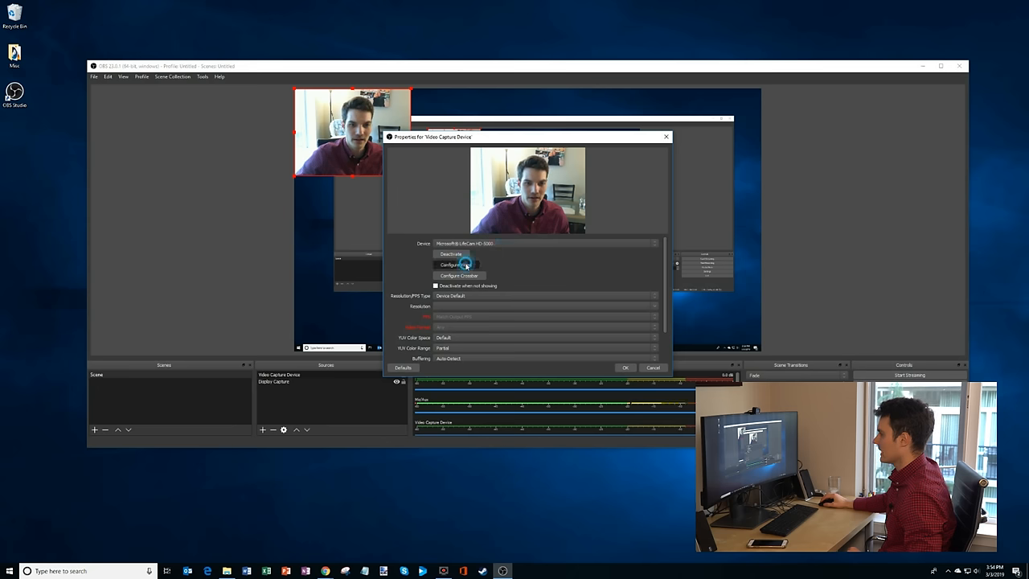
pyautogui.click(457, 263)
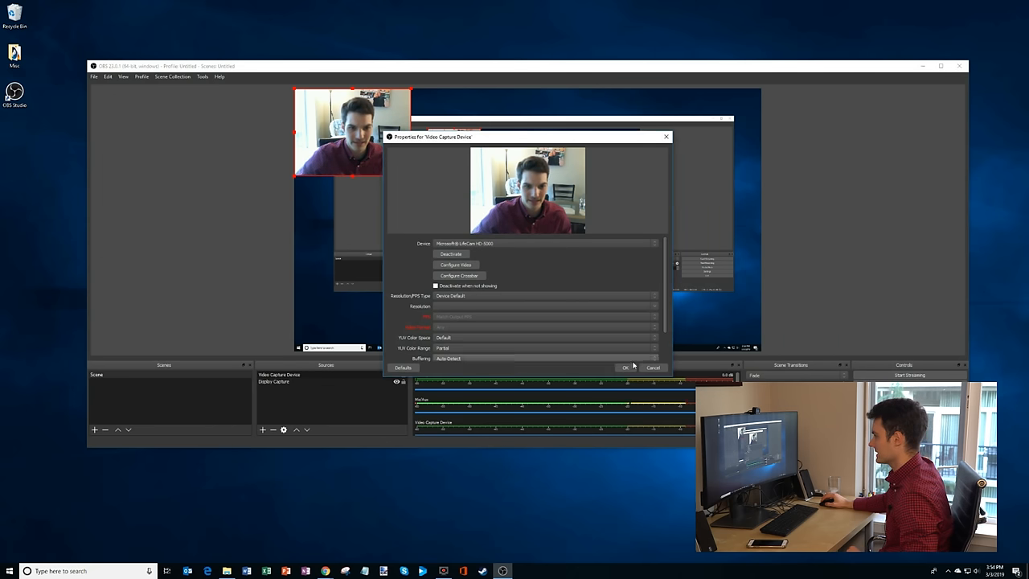
pyautogui.click(624, 366)
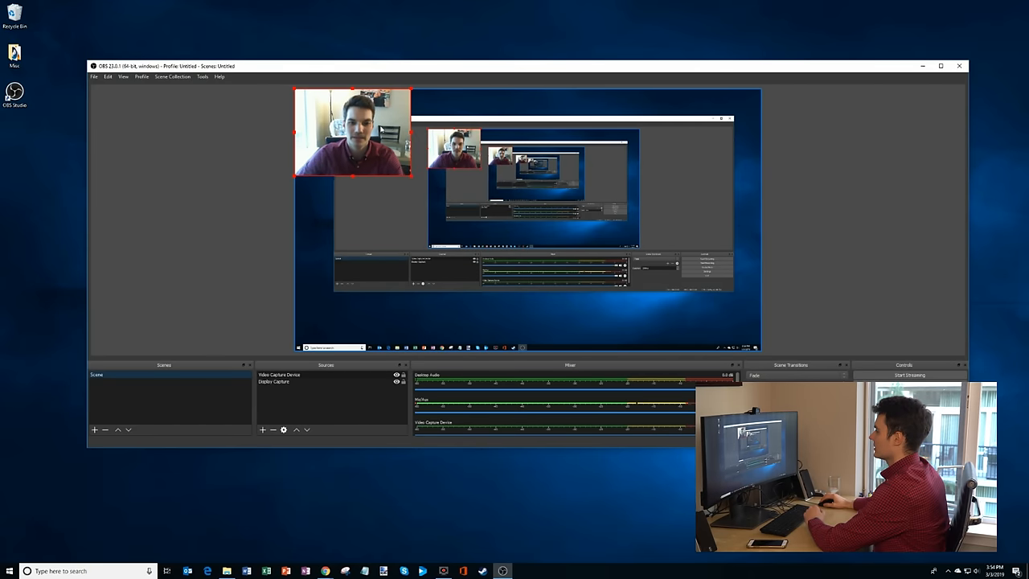
# Shrink the webcam overlay and place it in the bottom-right corner of the preview.
pyautogui.moveTo(351, 132); pyautogui.dragTo(522, 217)
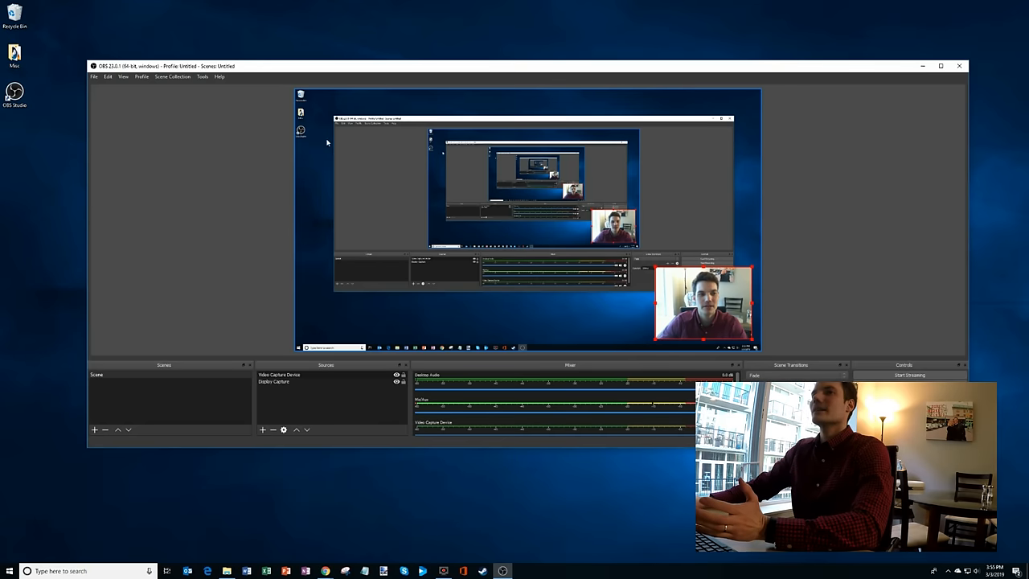
# In Settings > Output, choose the recording file format from the dropdown.
pyautogui.click(93, 77)
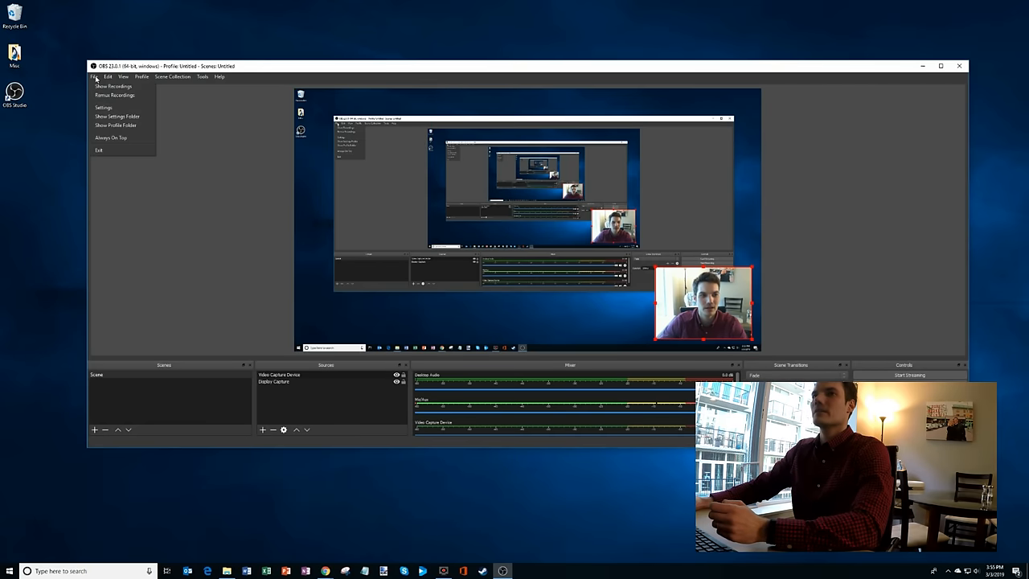
pyautogui.click(105, 107)
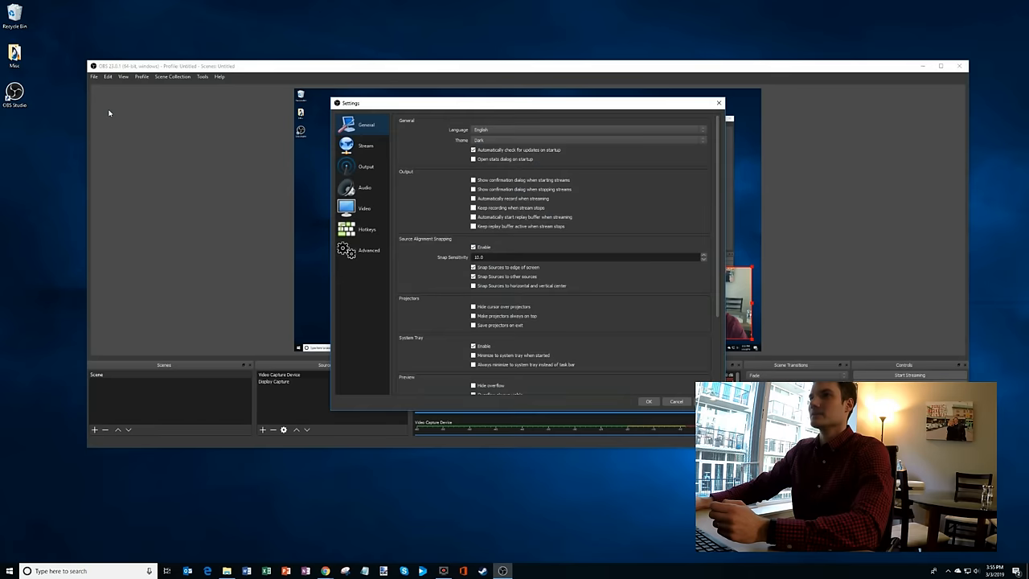
pyautogui.click(364, 165)
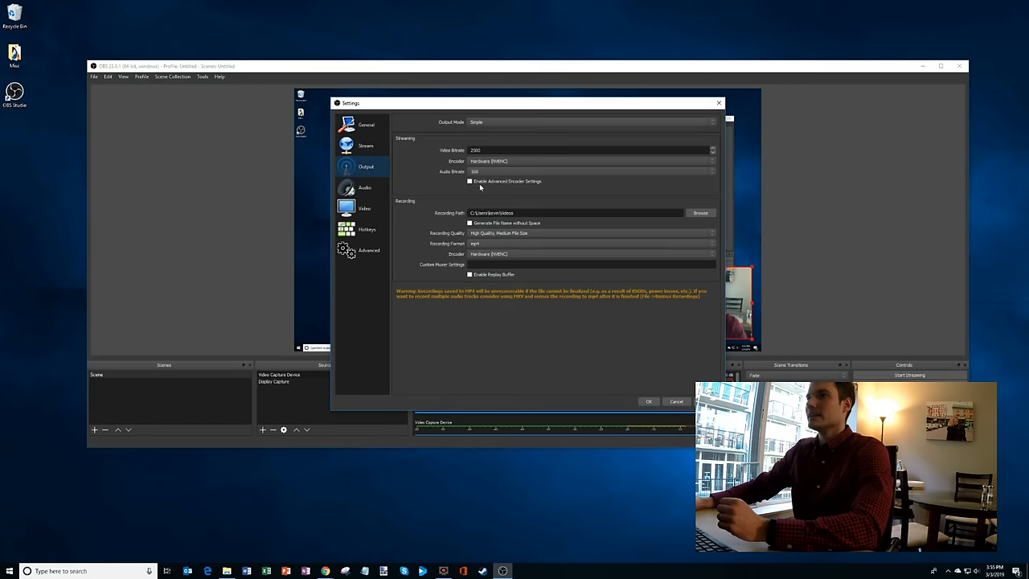
pyautogui.click(592, 243)
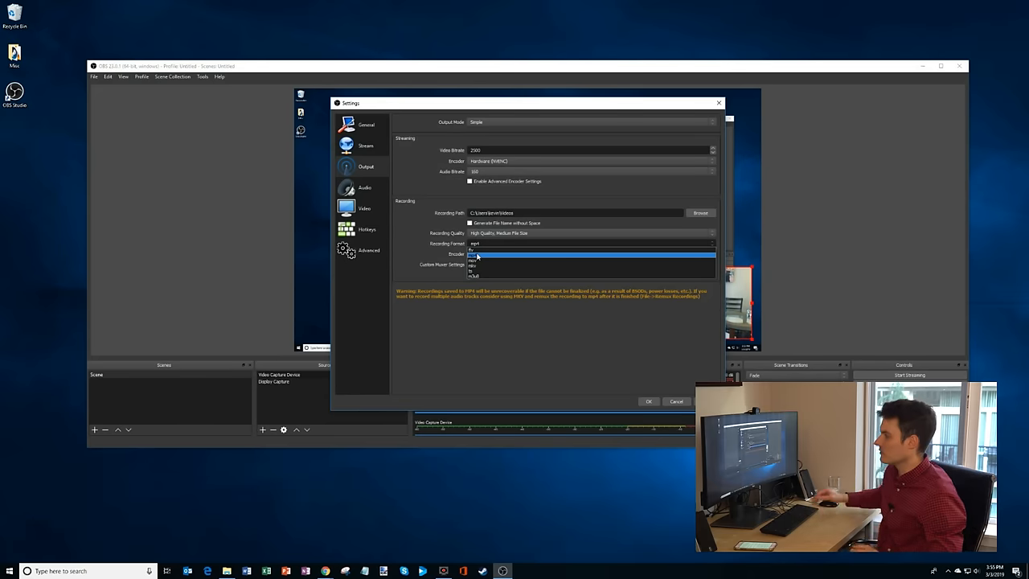
pyautogui.click(475, 254)
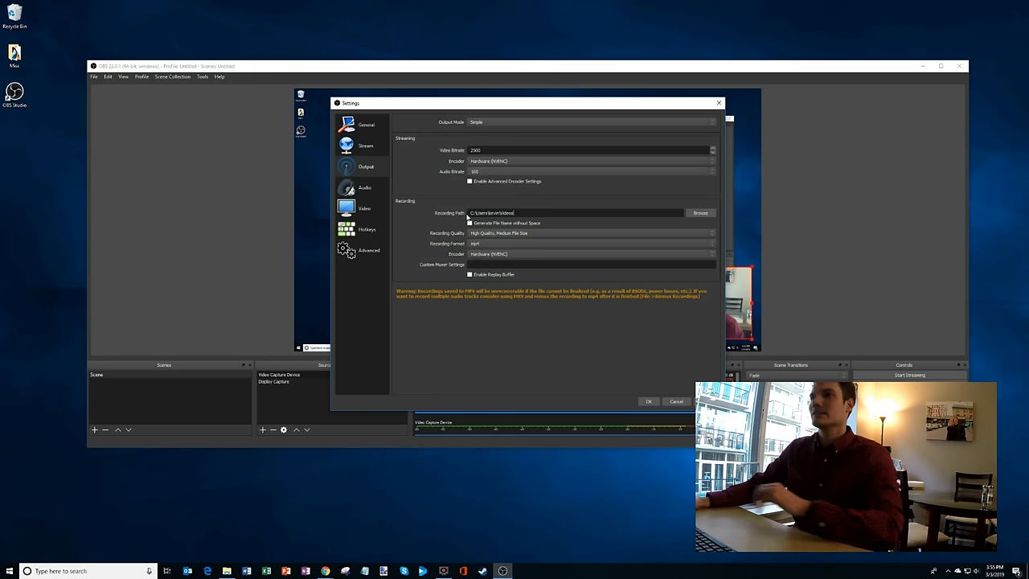
# Browse to and confirm the folder where recordings will be saved.
pyautogui.doubleClick(483, 212)
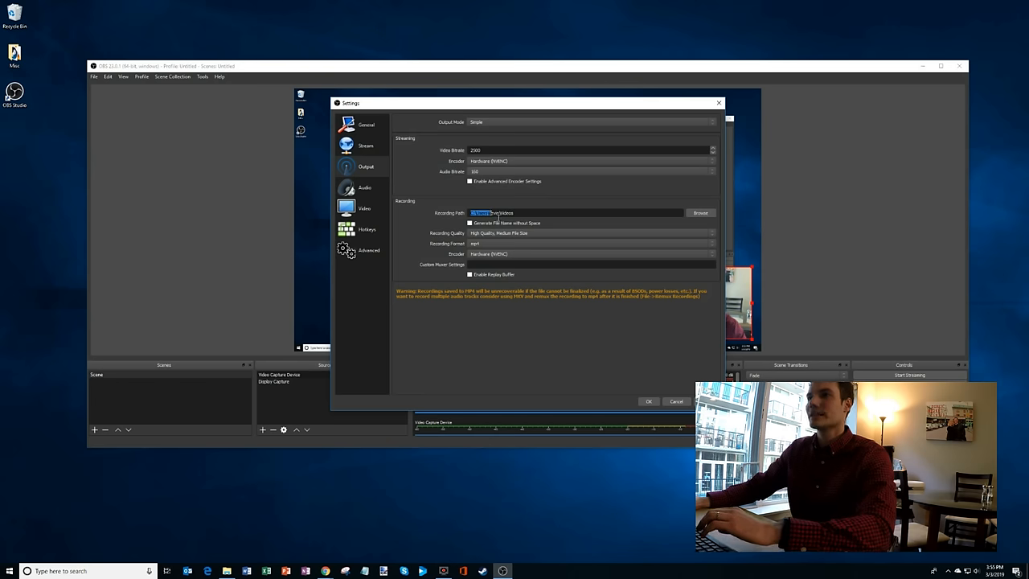
pyautogui.click(701, 212)
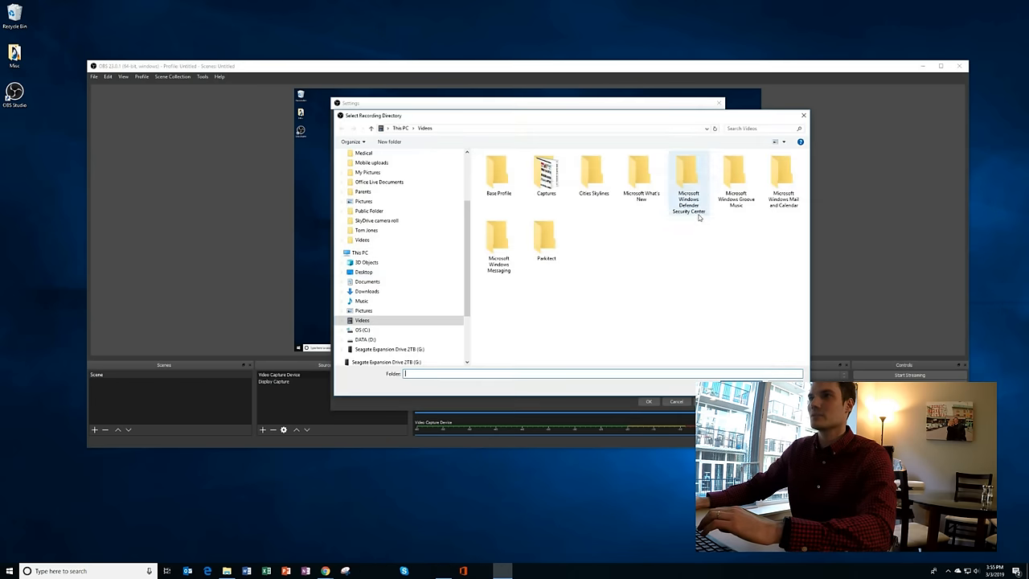
pyautogui.click(649, 402)
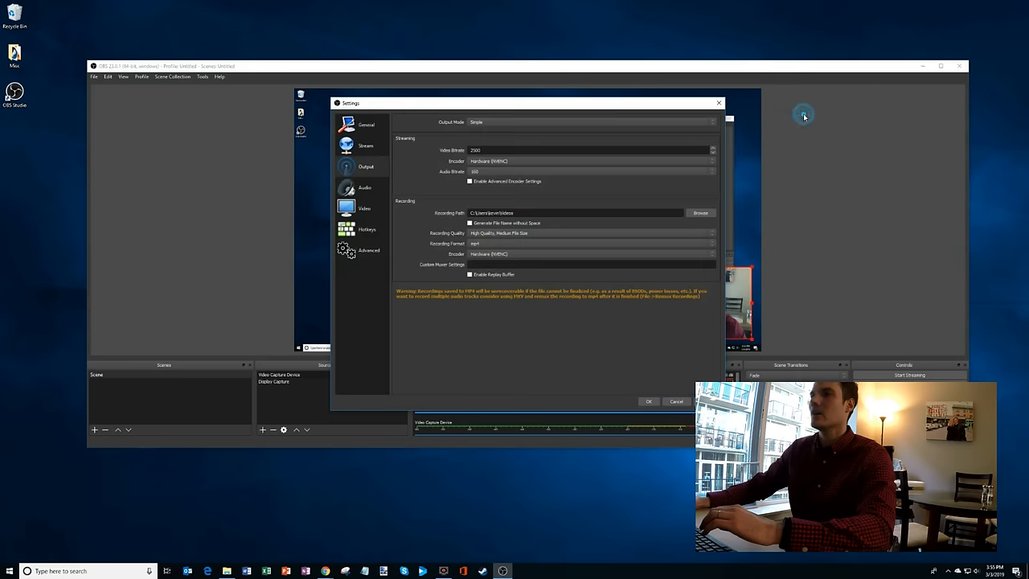
pyautogui.moveTo(527, 244)
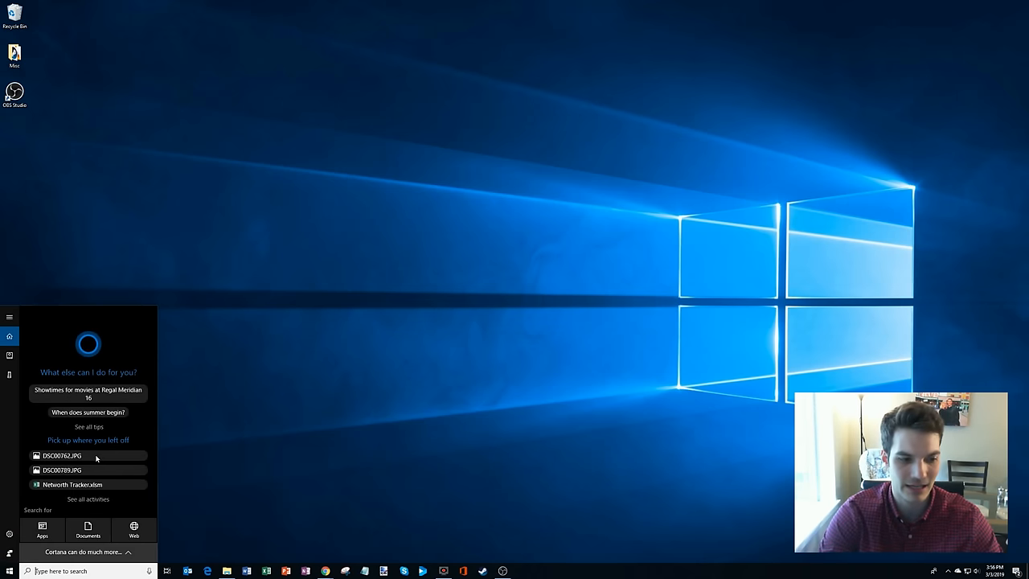
# Search 'parki' to launch Parkitect and load the Mystic Oasis saved park.
pyautogui.write('parki')
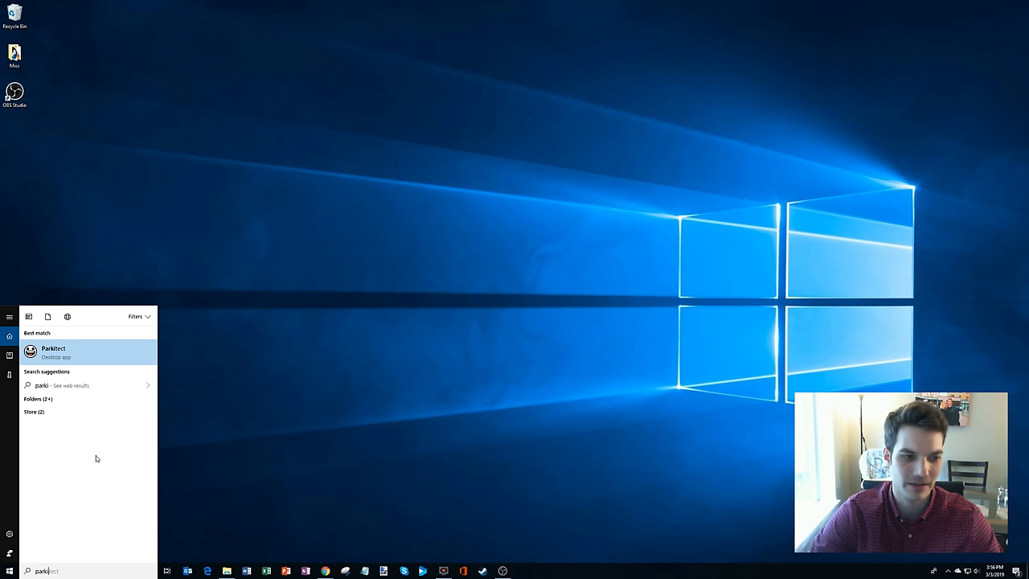
pyautogui.click(54, 353)
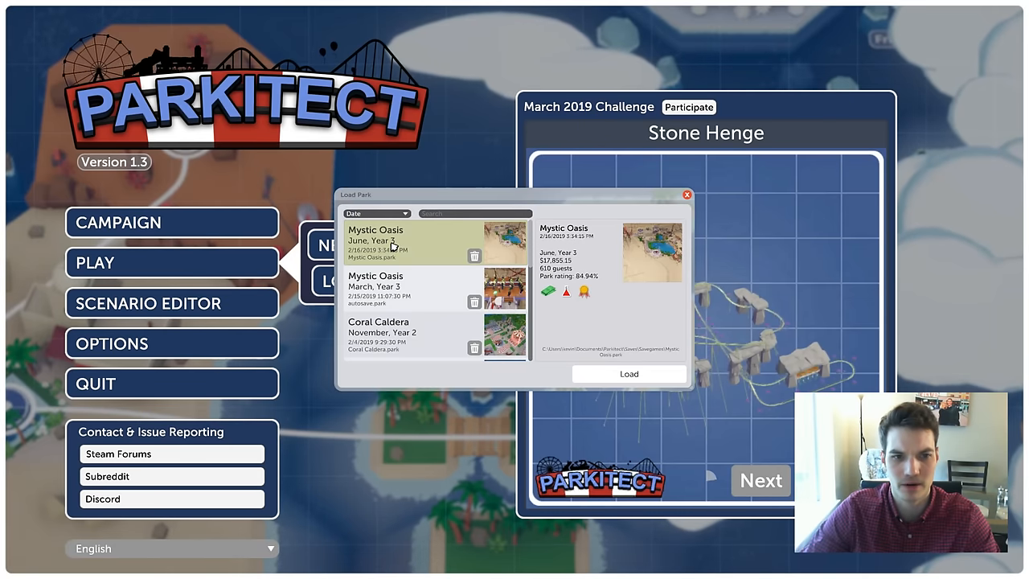
pyautogui.click(629, 373)
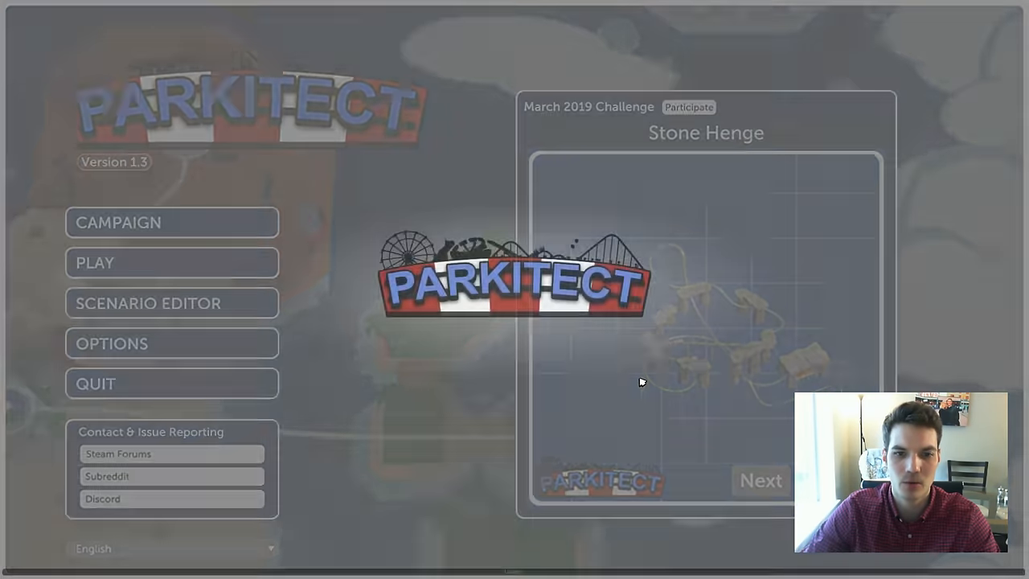